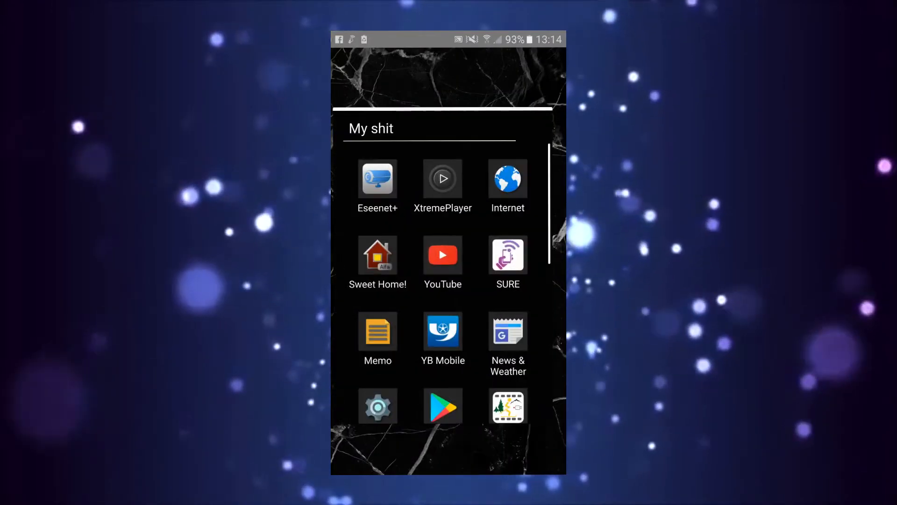
Find the Wifi Analyzer app by farproc in Play Store via a 'wifi analyzer' search
scroll("down", 3)
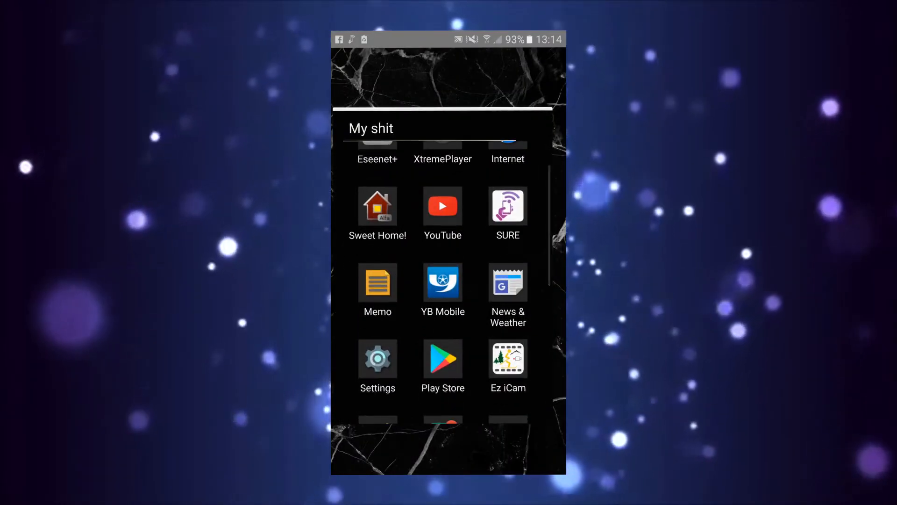
left_click(443, 359)
type("wifi")
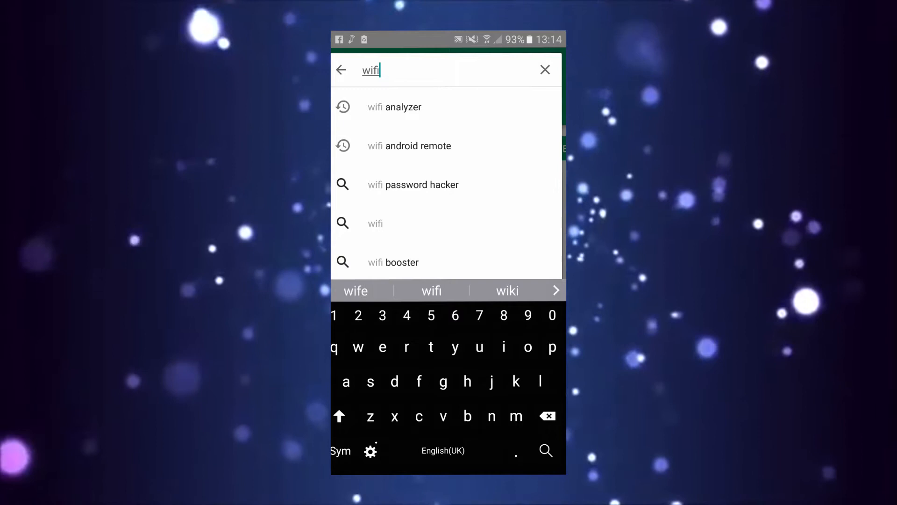
left_click(395, 107)
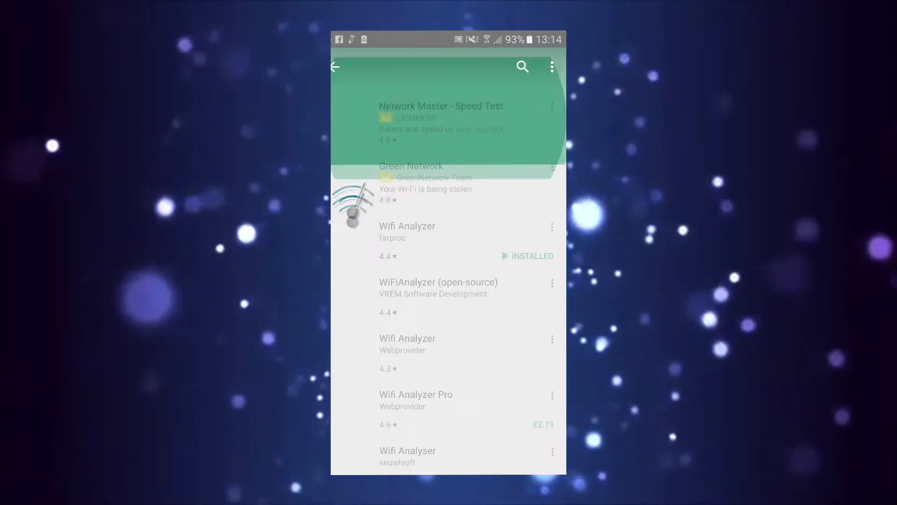
left_click(408, 226)
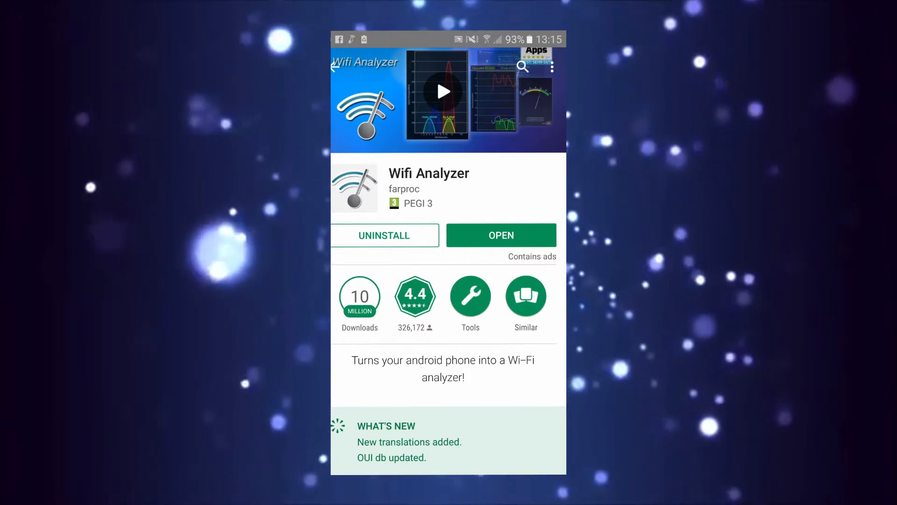
left_click(501, 236)
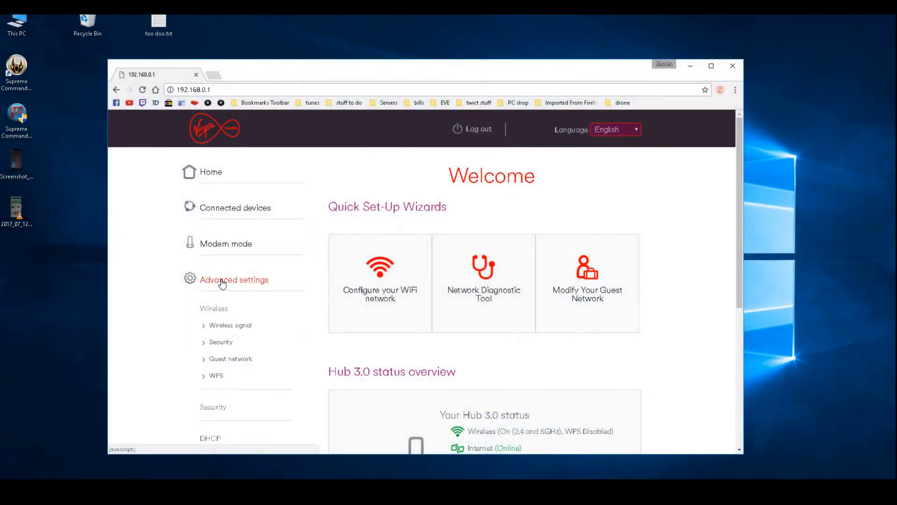
Show the hub's Wireless signal settings with 2.4GHz and 5GHz channel options
left_click(230, 326)
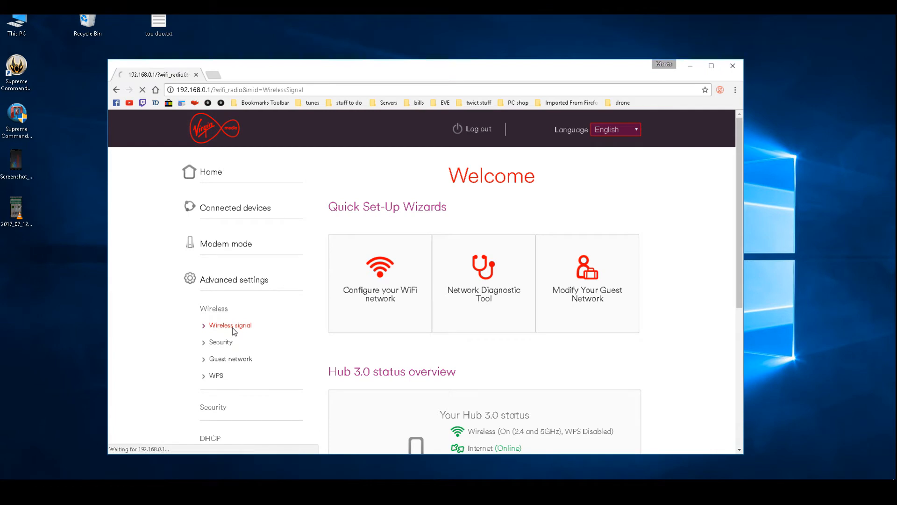
left_click(230, 325)
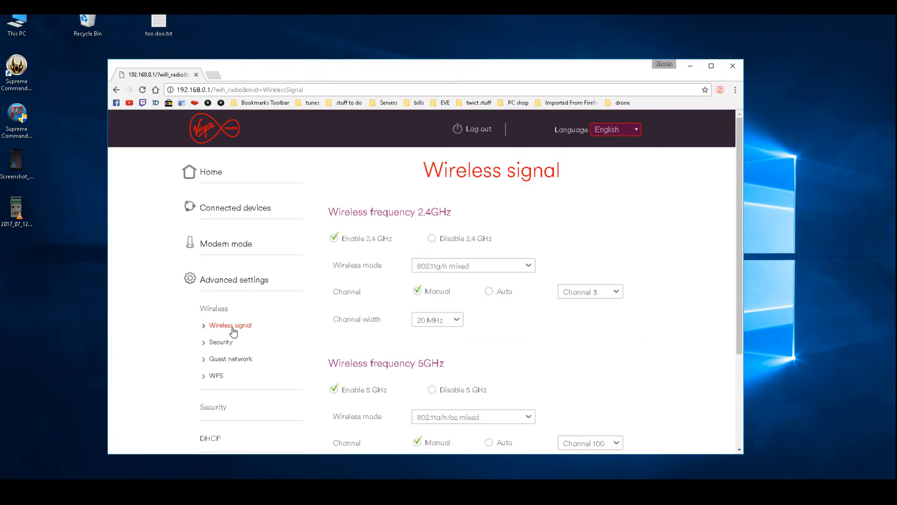